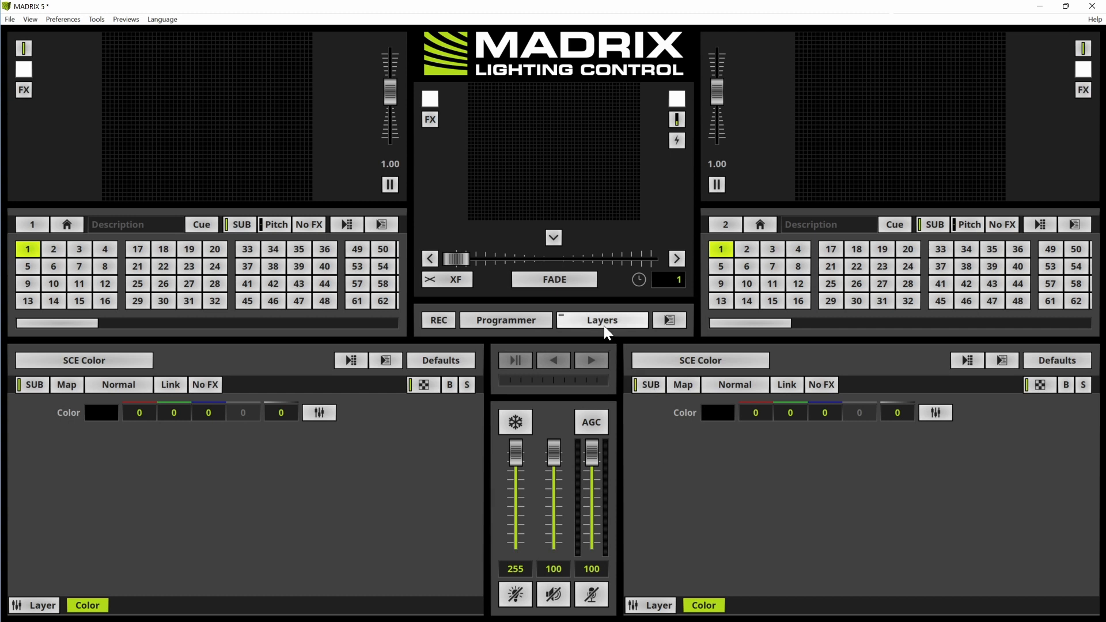
Switch the center panel view from Layers to the Colors workspace
left_click(601, 320)
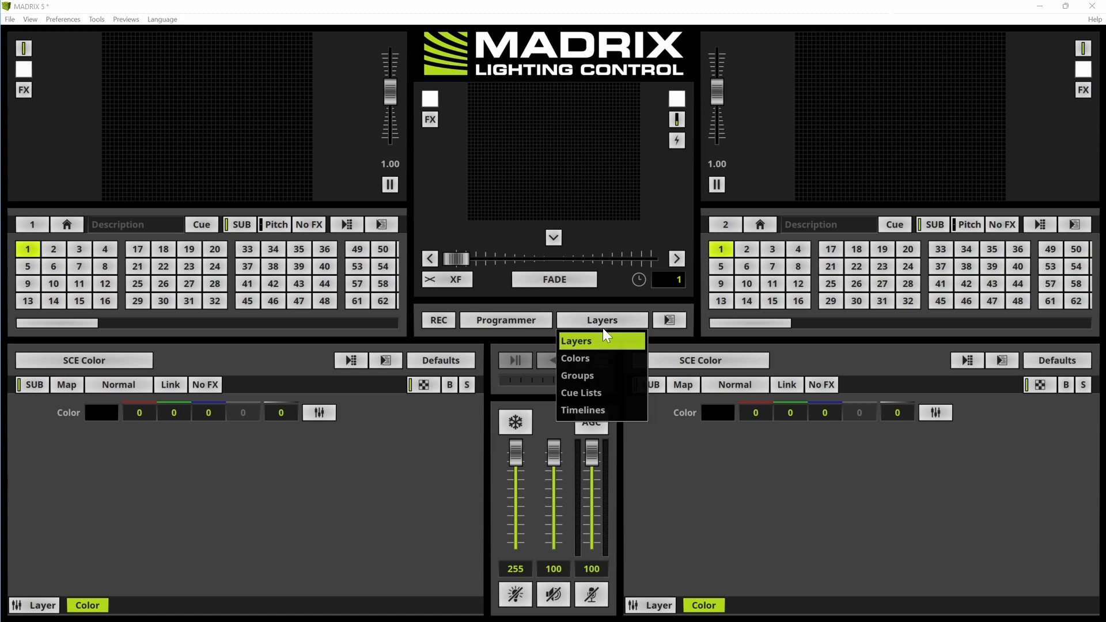
left_click(575, 357)
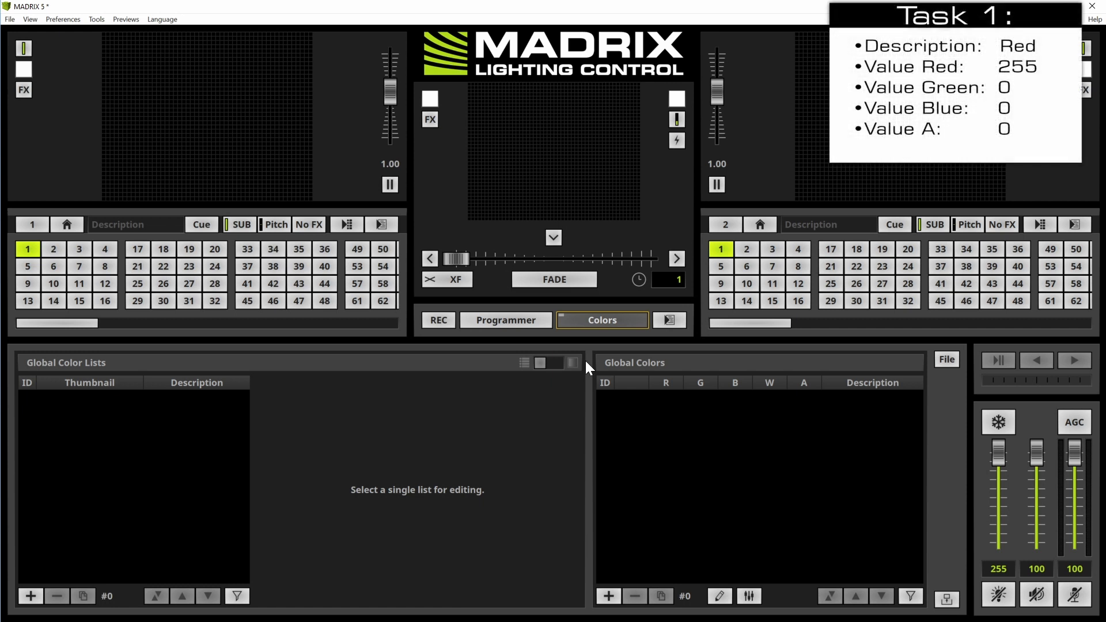
Add global color 1 as pure red (255, 0, 0) described 'Red'
left_click(607, 596)
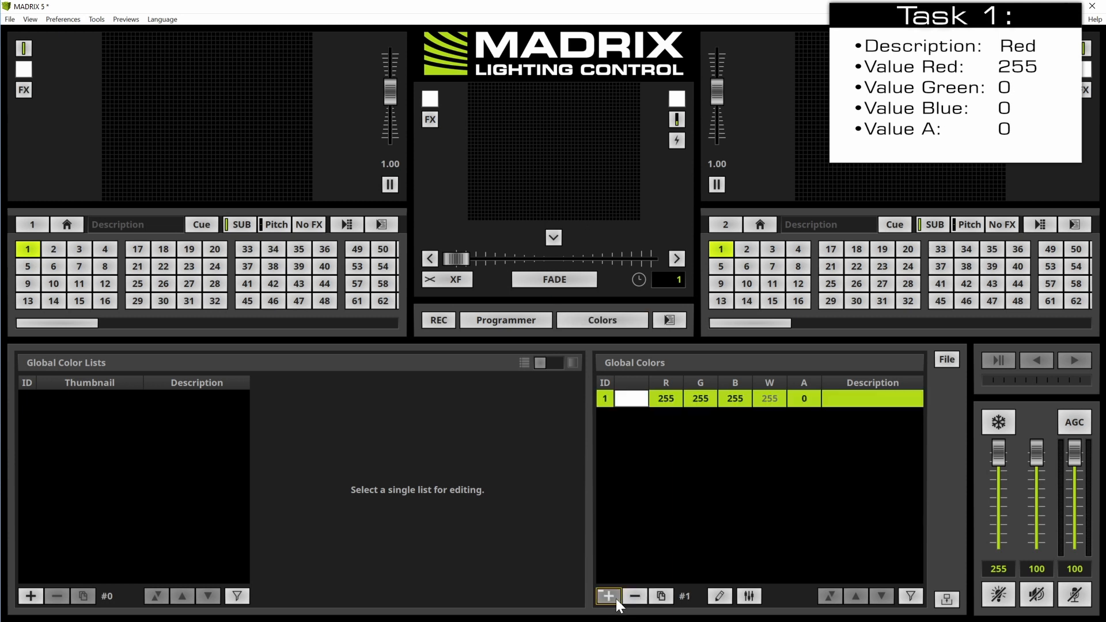
left_click(629, 398)
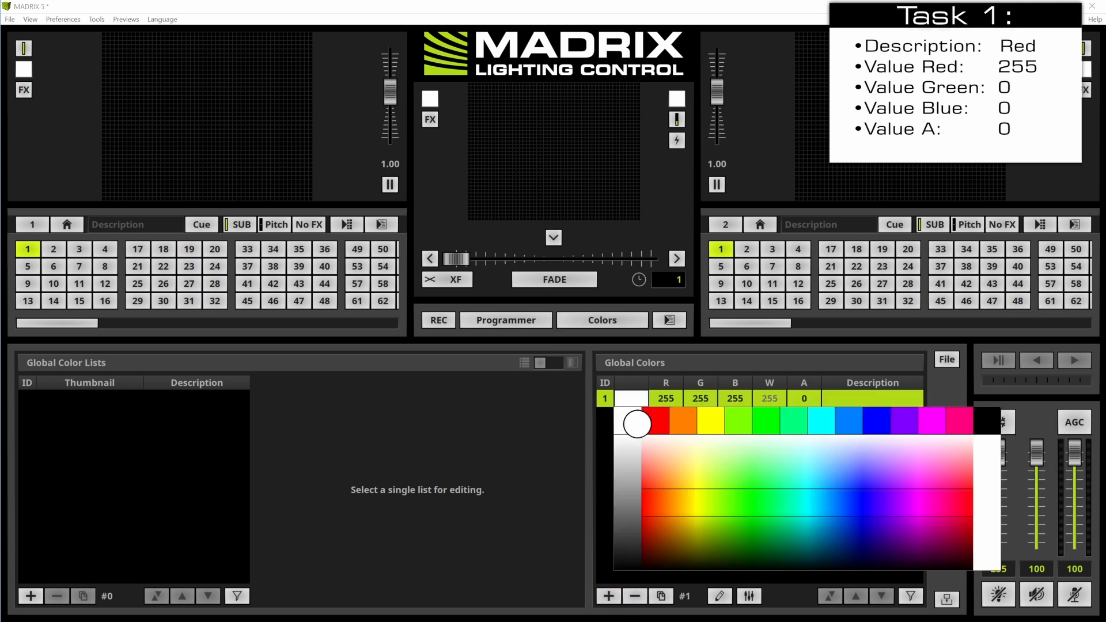
left_click(657, 426)
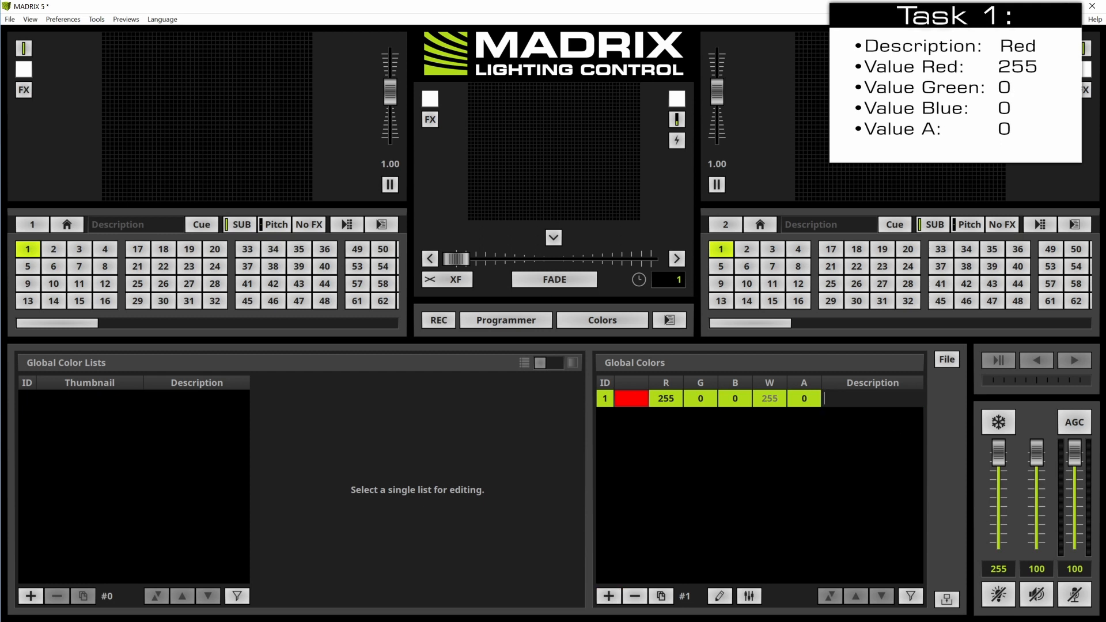
mouse_move(869, 412)
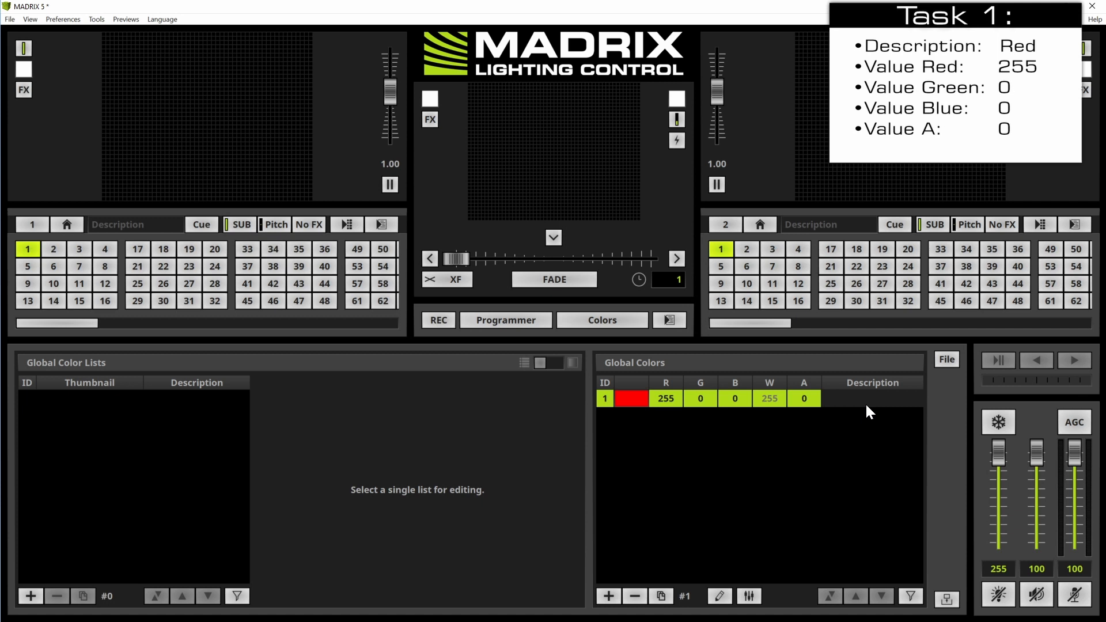
type("Red")
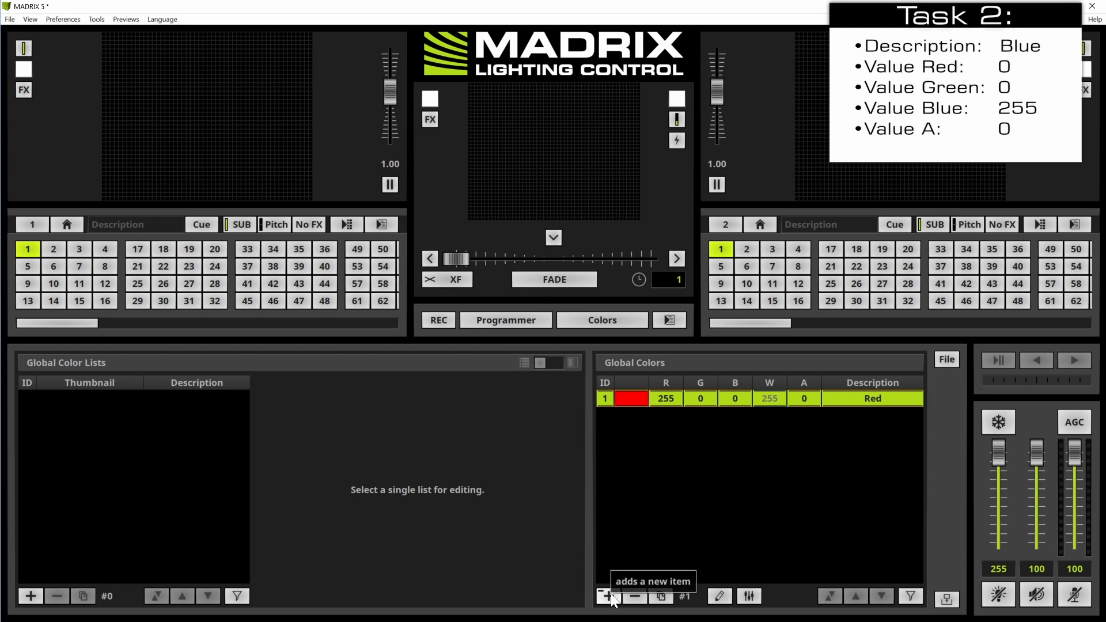
Add global color 2 as pure blue (0, 0, 255) described 'Blue'
left_click(604, 596)
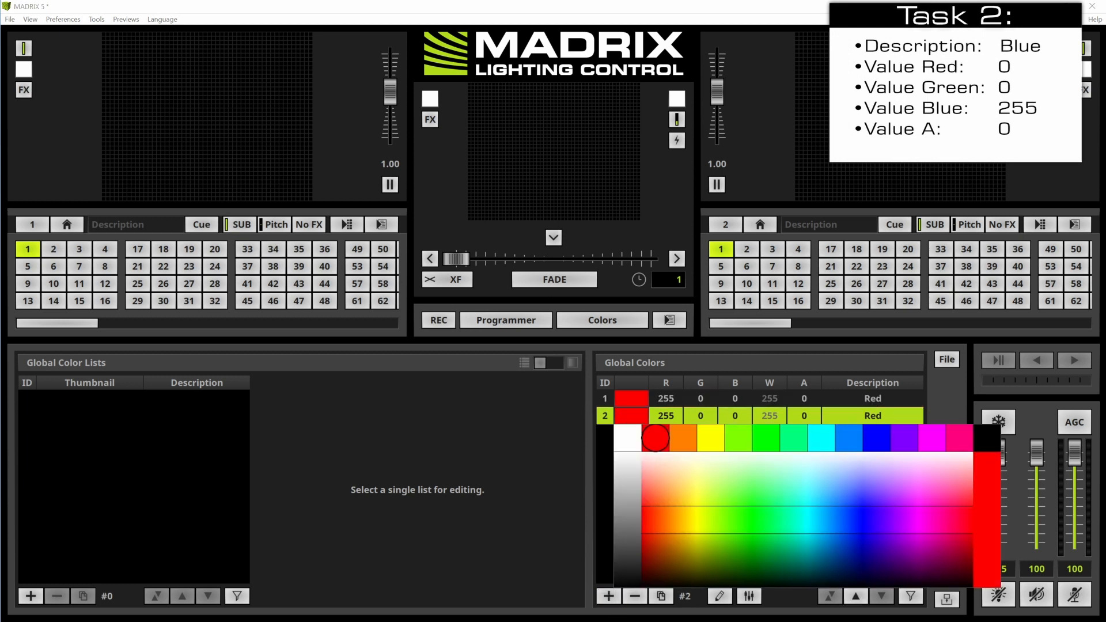
left_click(844, 443)
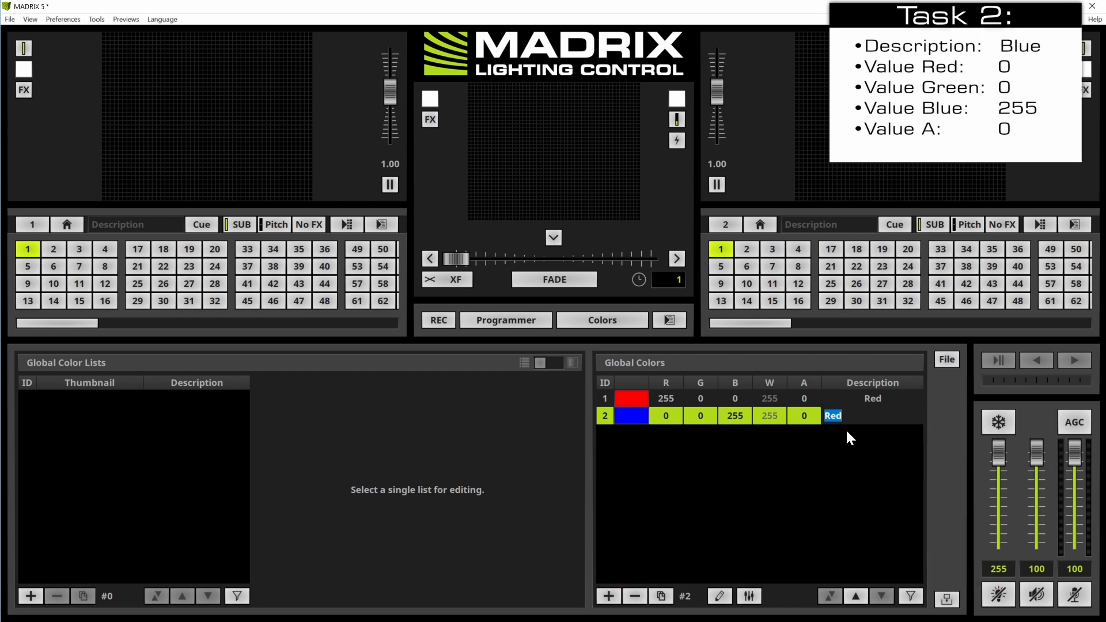
type("Blue")
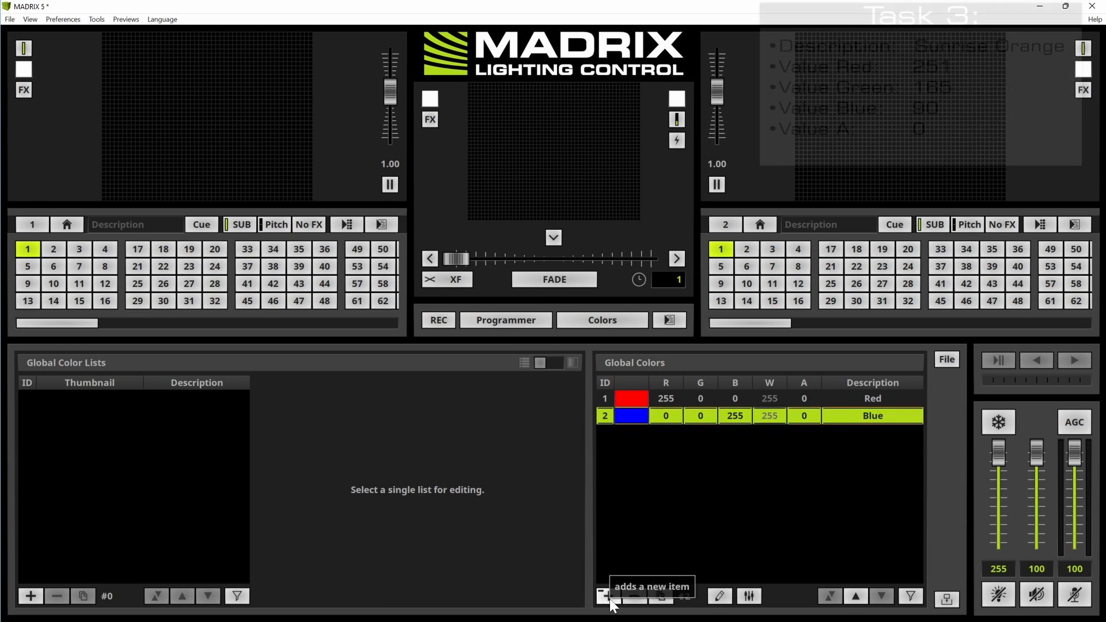
Add a third global color with red 251 and green 165
left_click(606, 597)
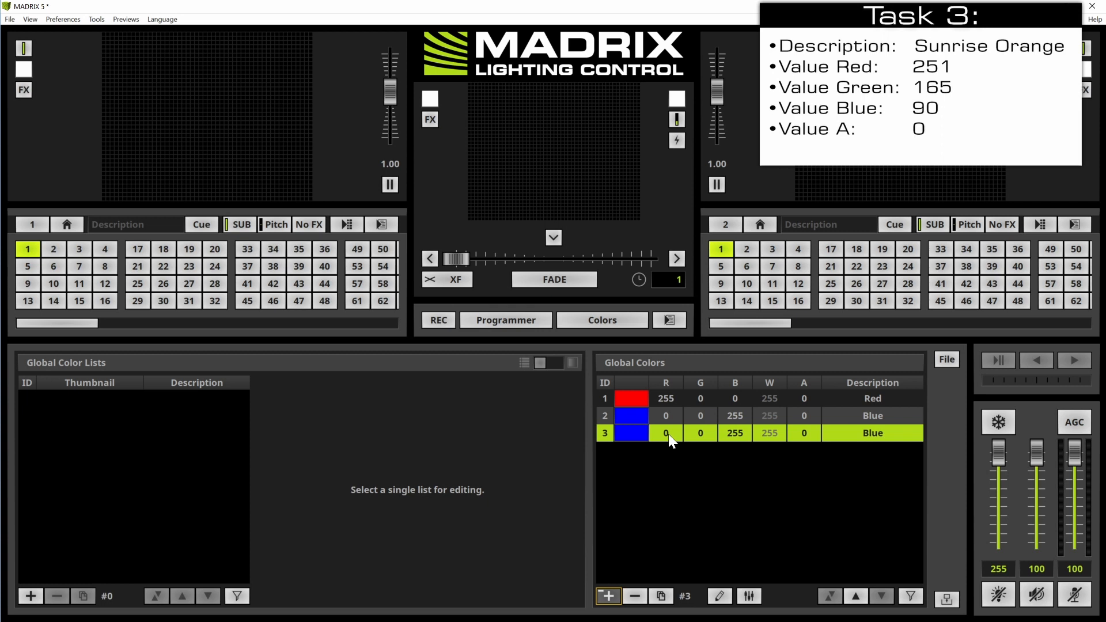
double_click(664, 433)
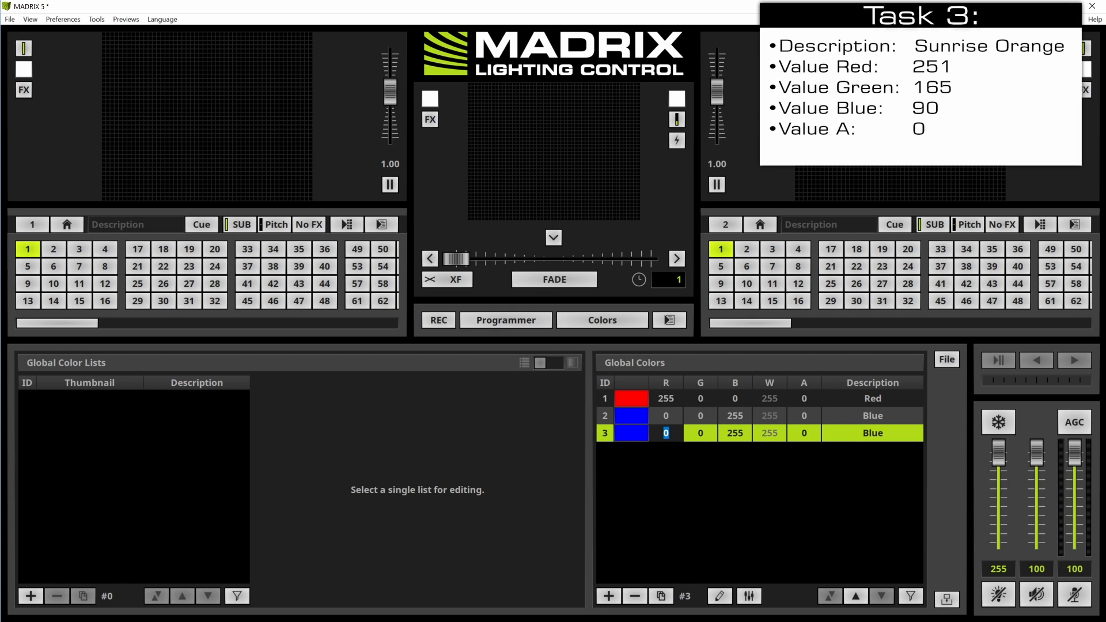
type("251")
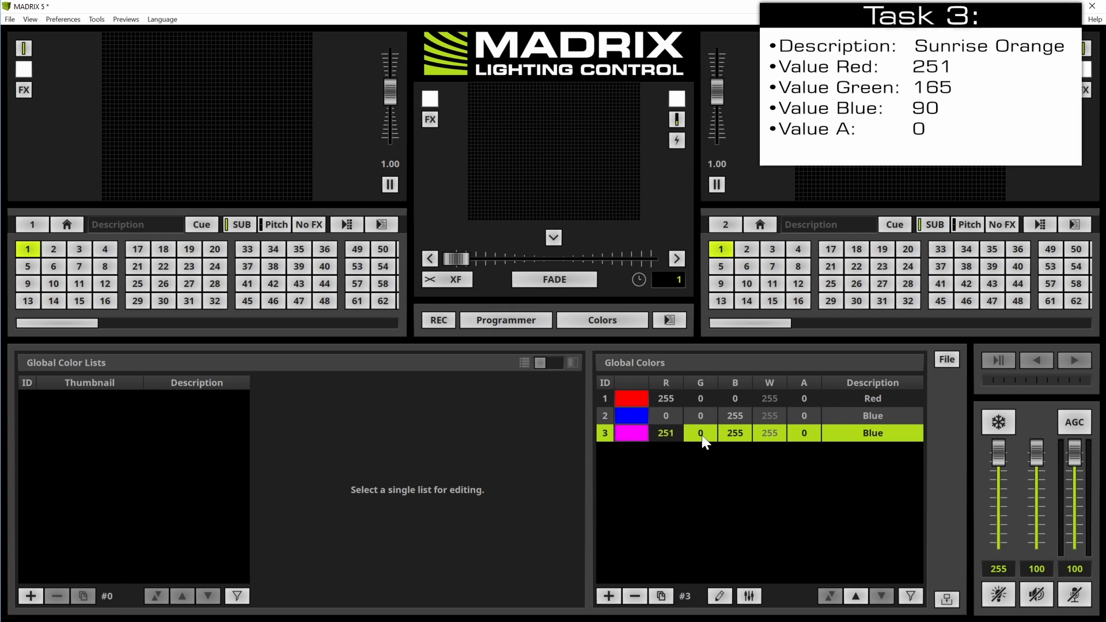
double_click(700, 433)
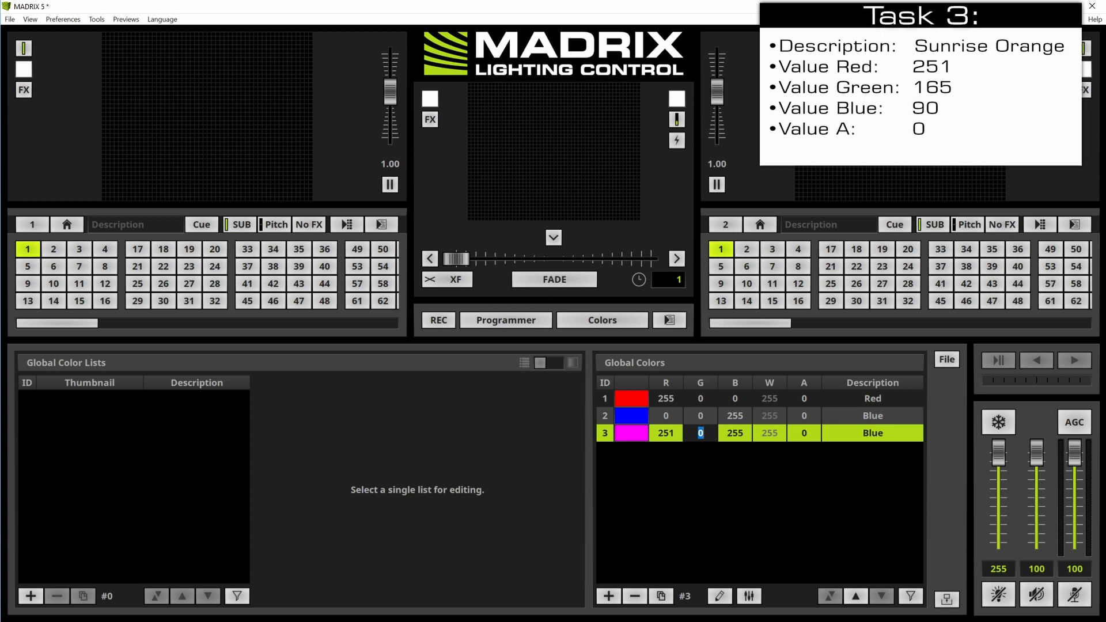
type("165")
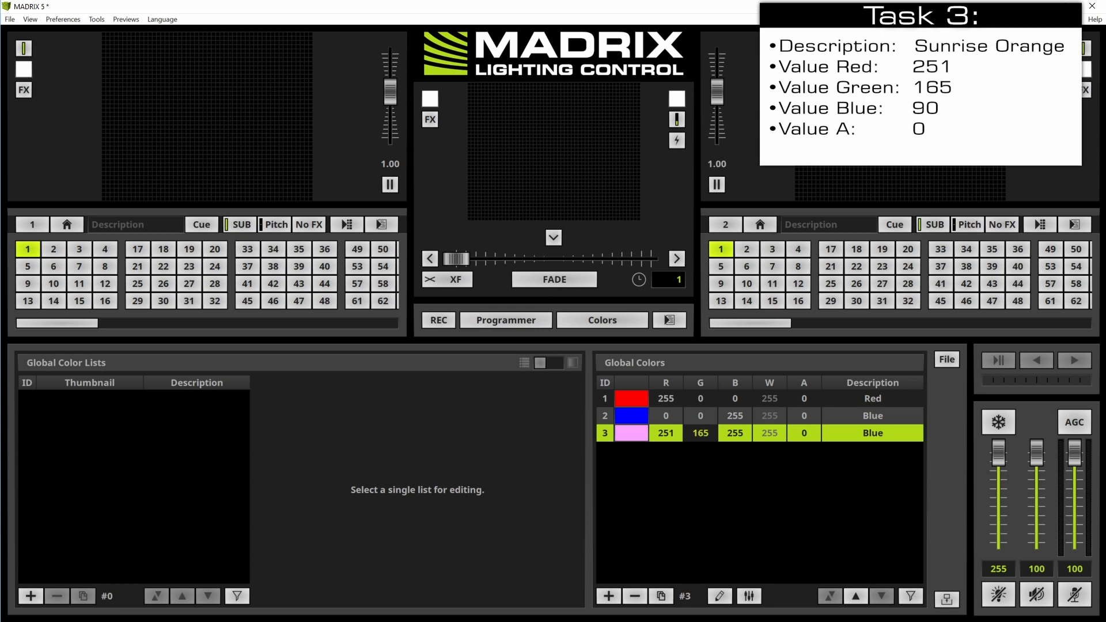
left_click(734, 433)
type("90")
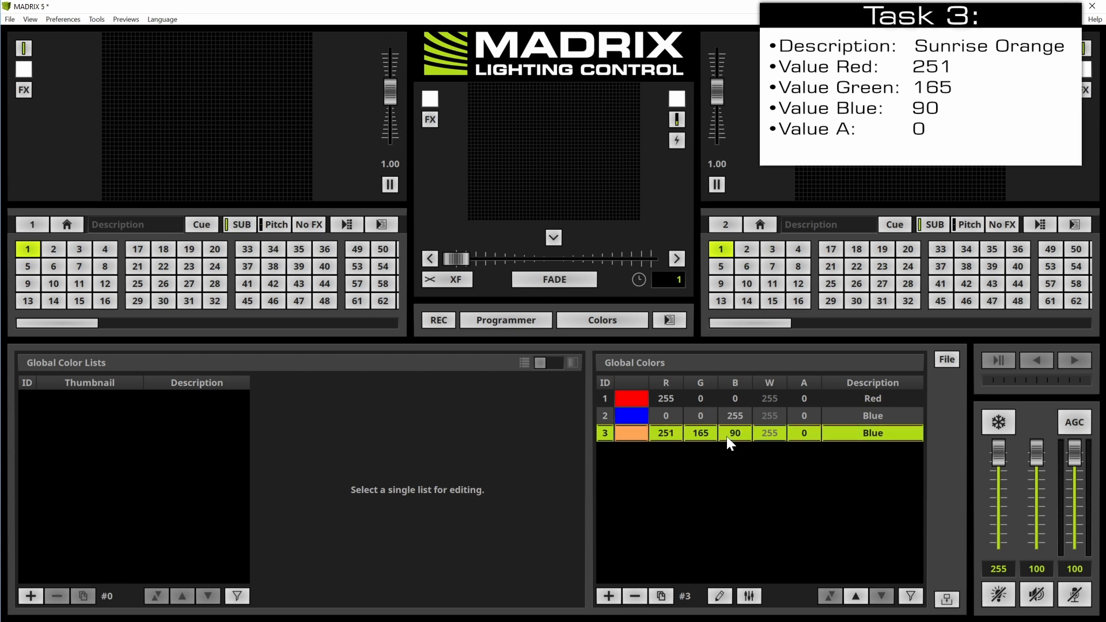
Describe the third color as 'Sunrise Orange'
double_click(873, 433)
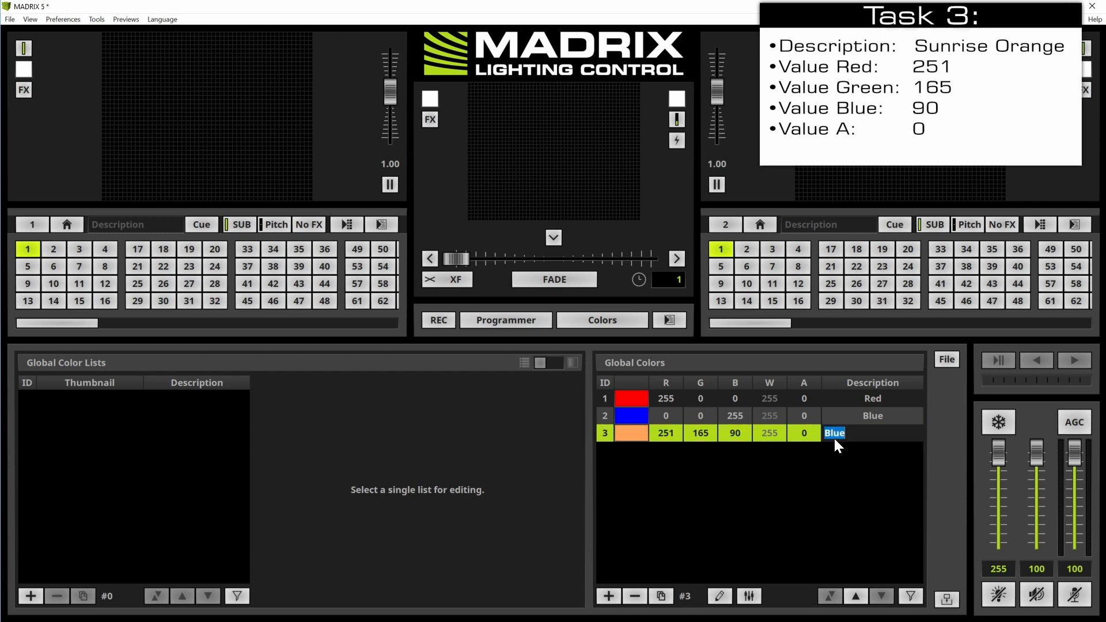
type("S")
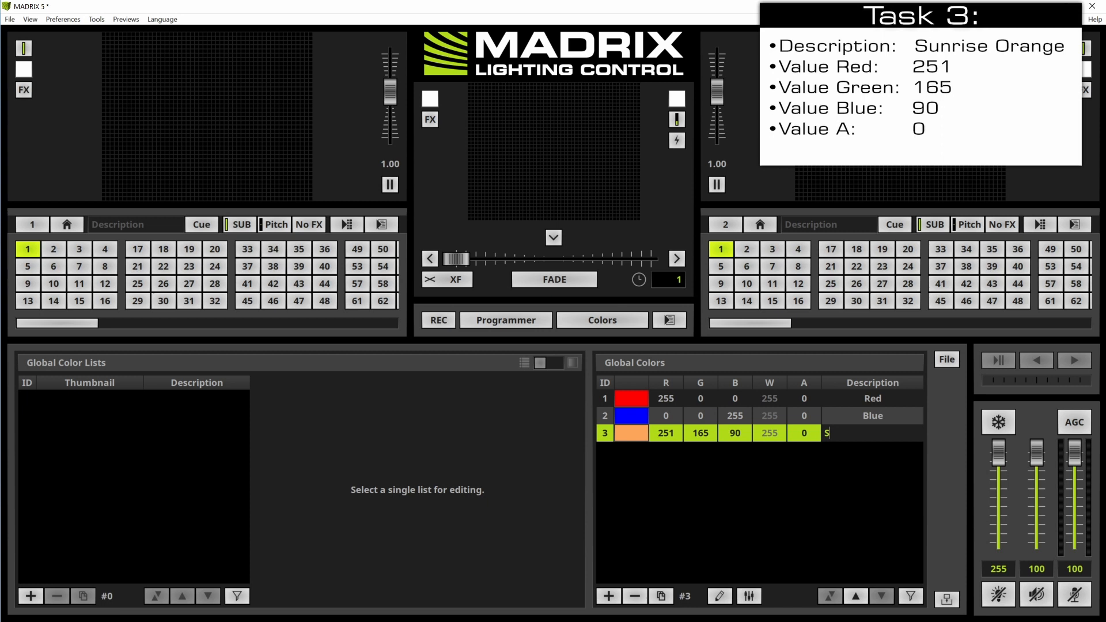
type("unrise")
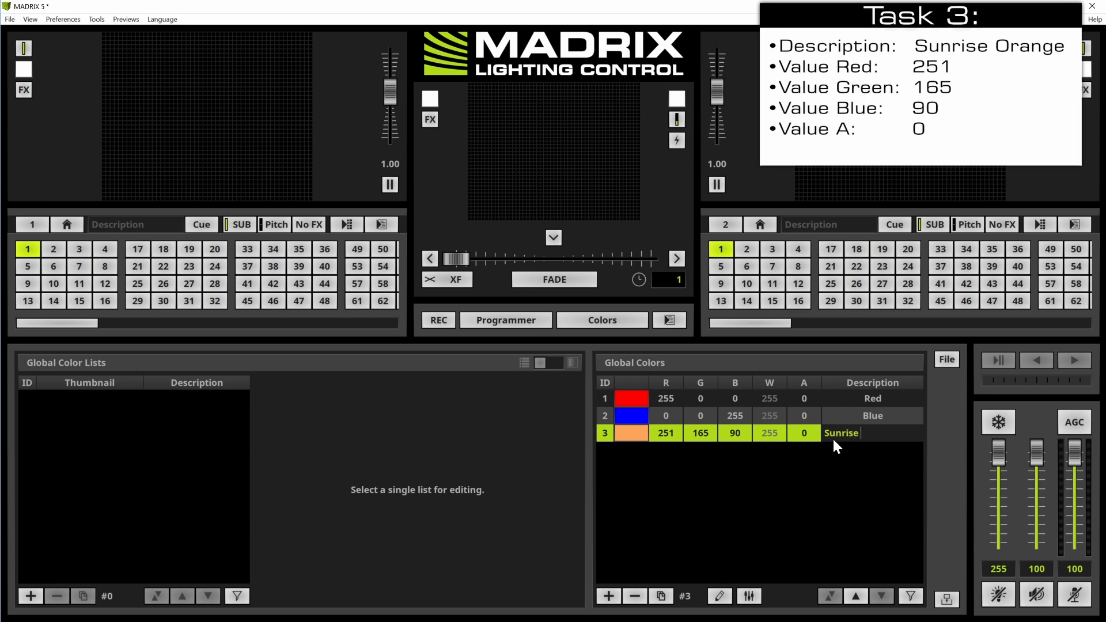
type("Orange")
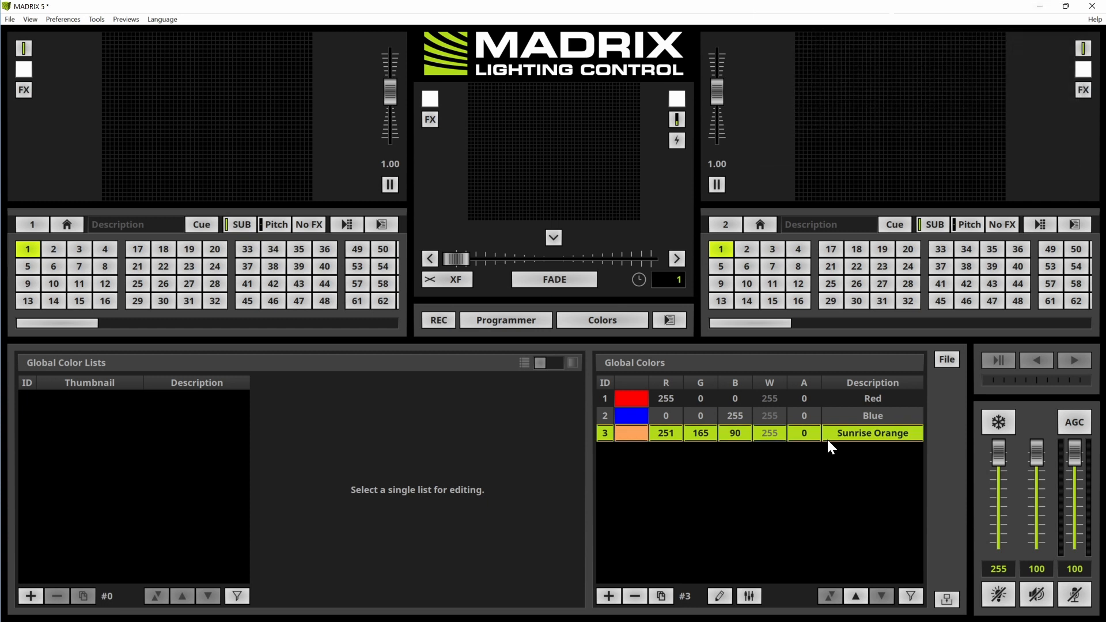
mouse_move(808, 443)
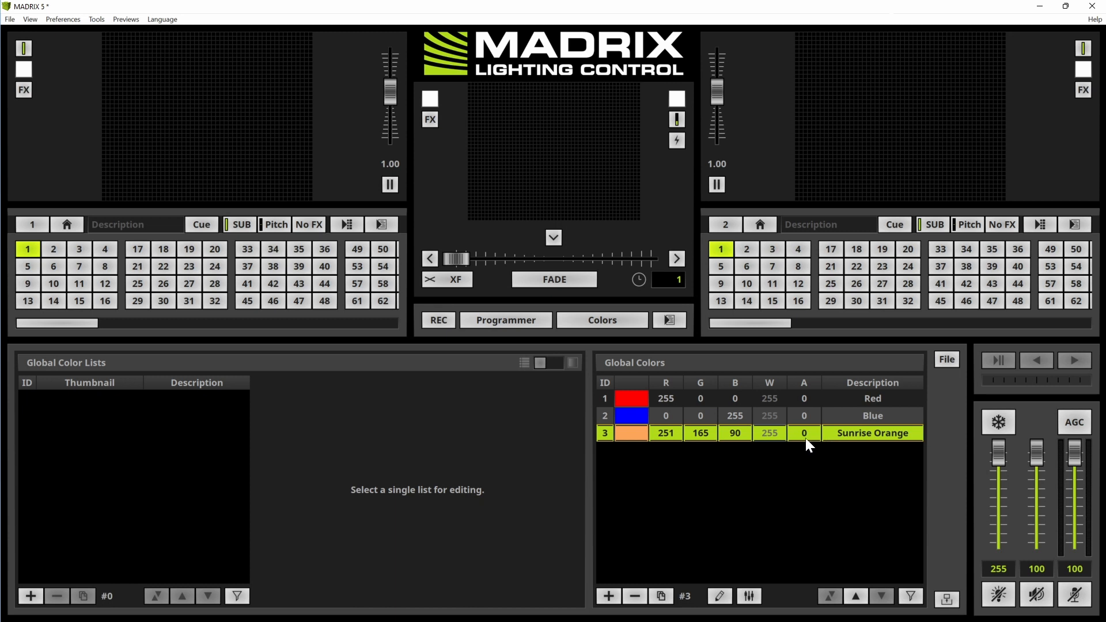
mouse_move(601, 324)
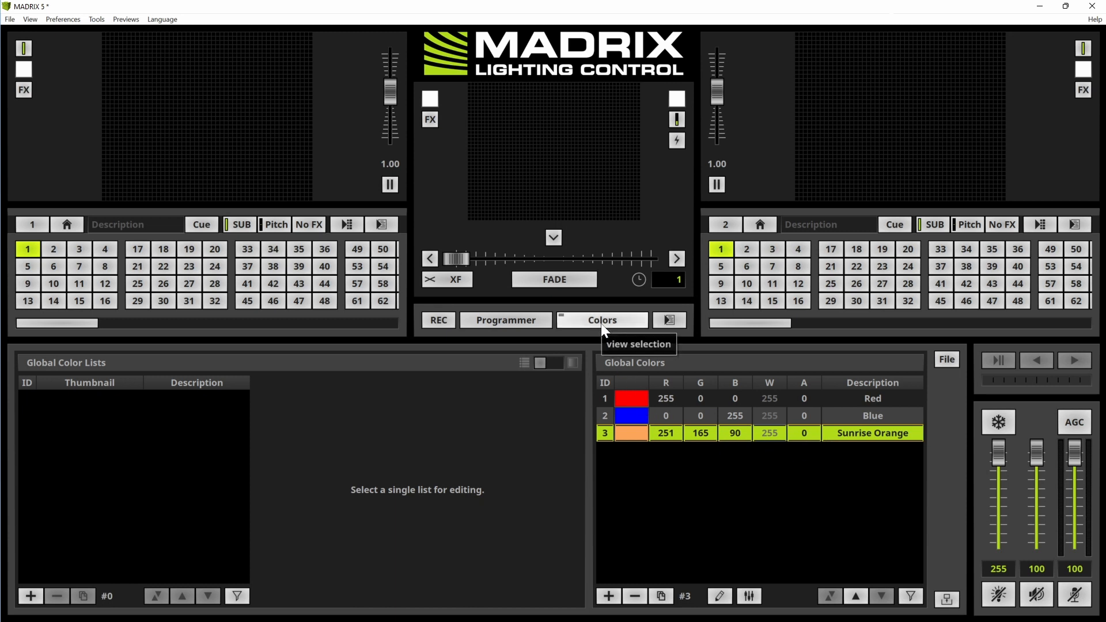
In the Layers view, set the SCE Color layer's red value to 129
left_click(601, 319)
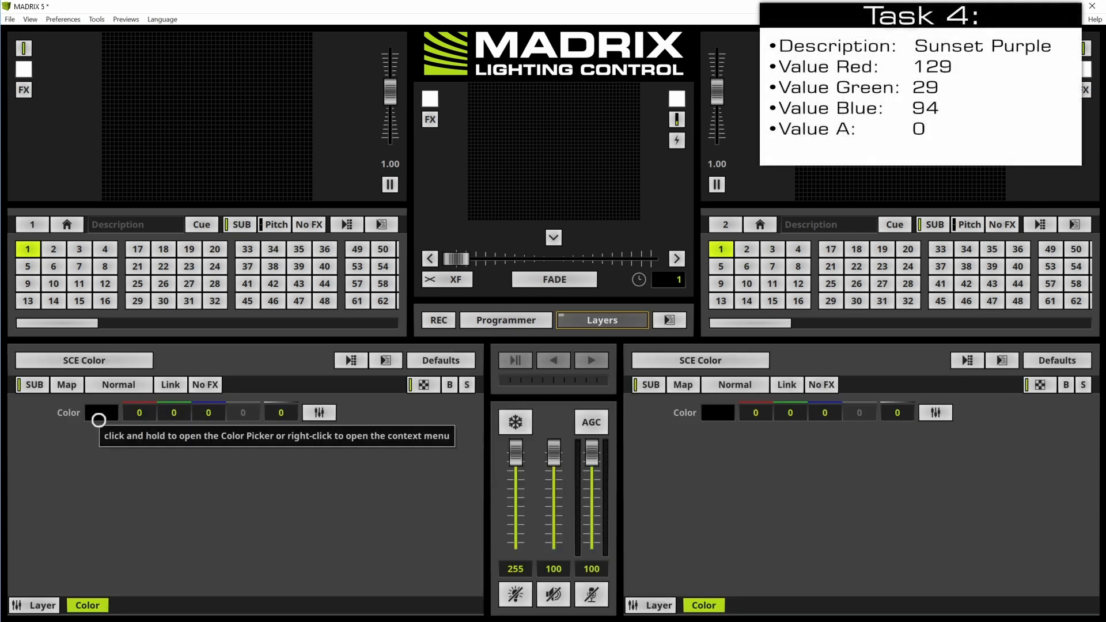
mouse_move(96, 431)
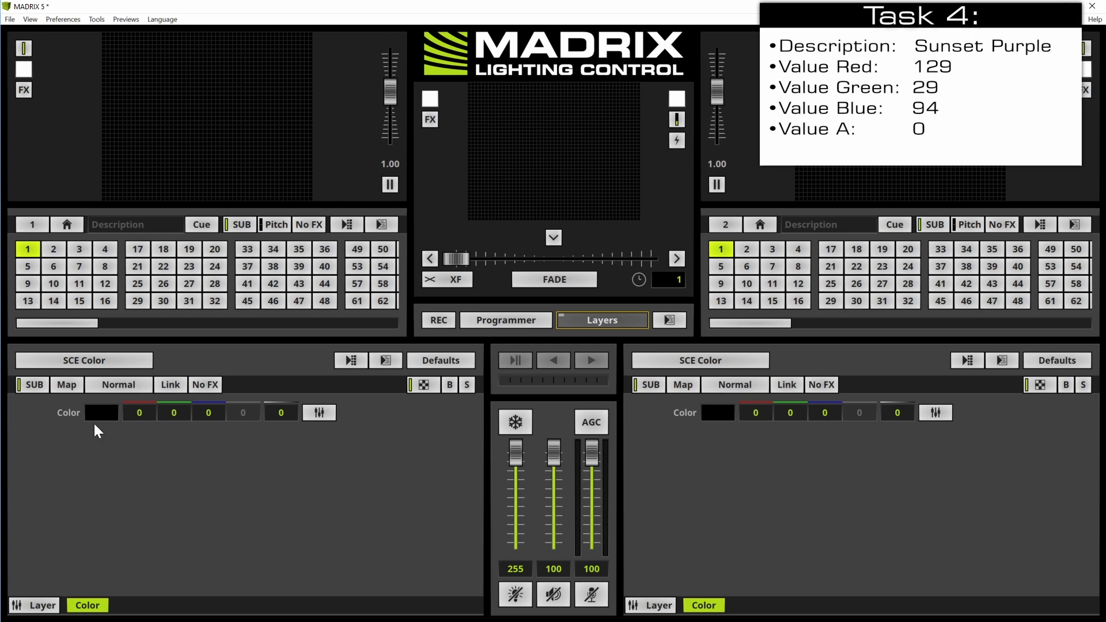
mouse_move(139, 412)
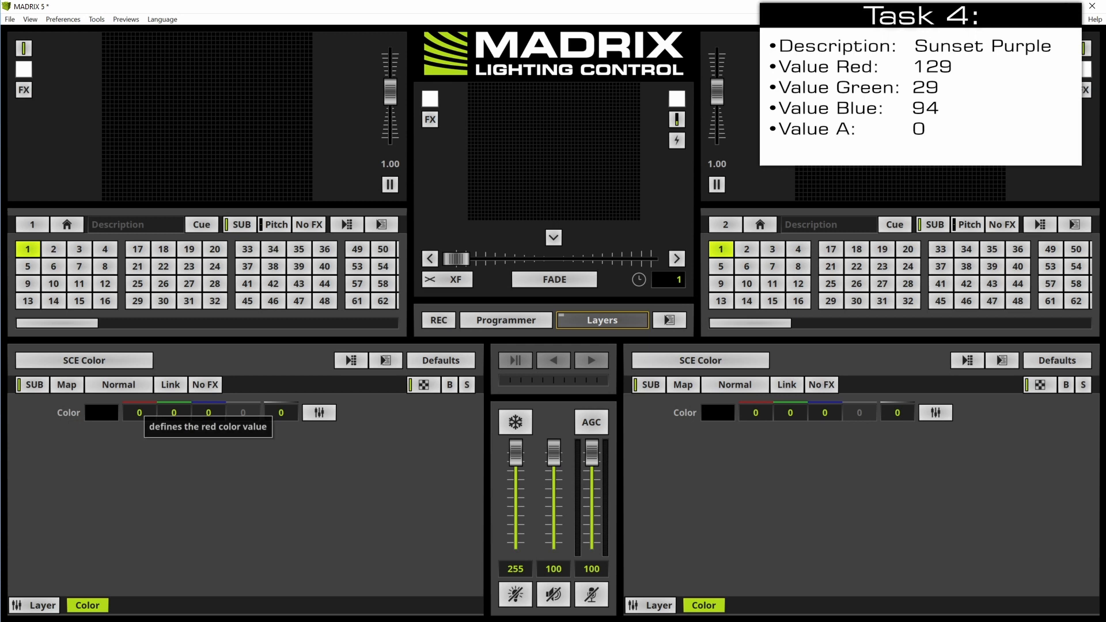
left_click(139, 412)
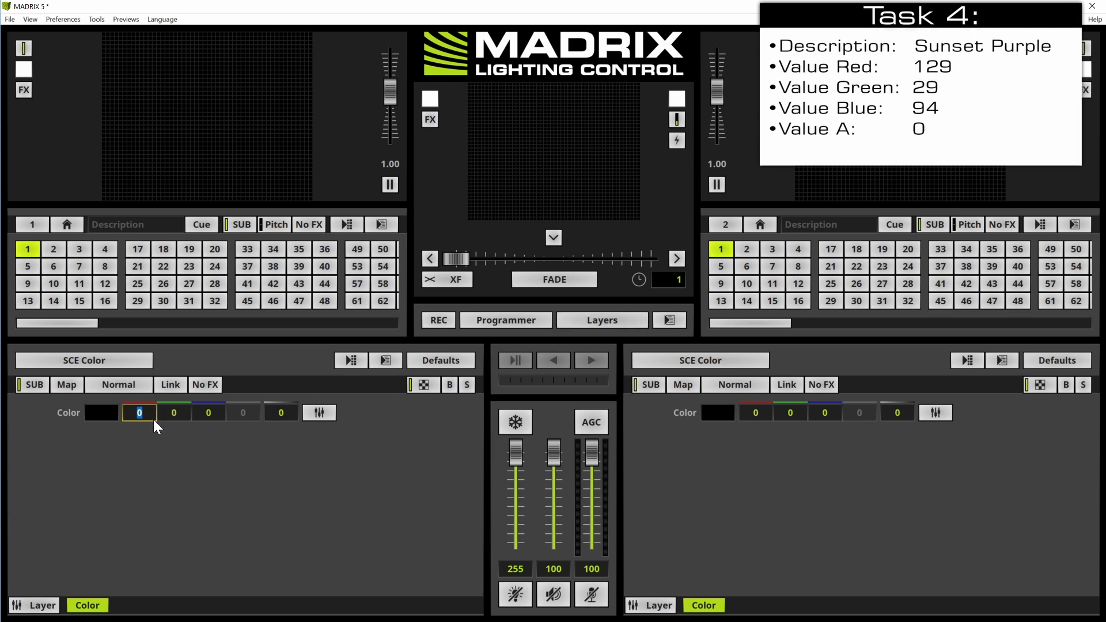
type("129")
left_click(209, 412)
type("90")
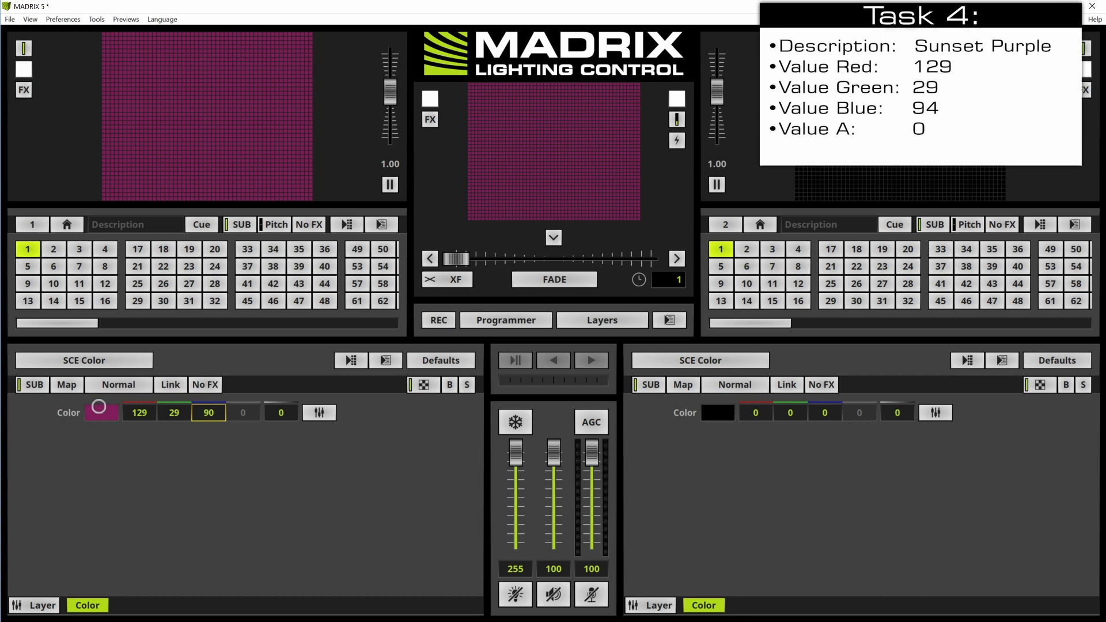
mouse_move(100, 413)
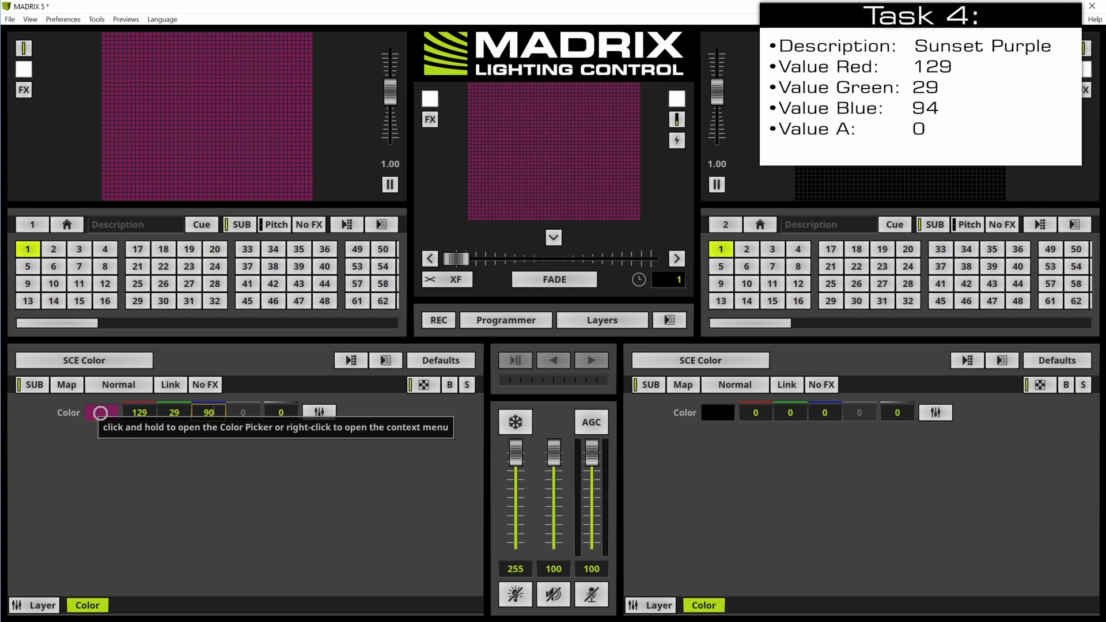
Make the SCE Color layer's purple (129, 29, 90) a global color
right_click(101, 412)
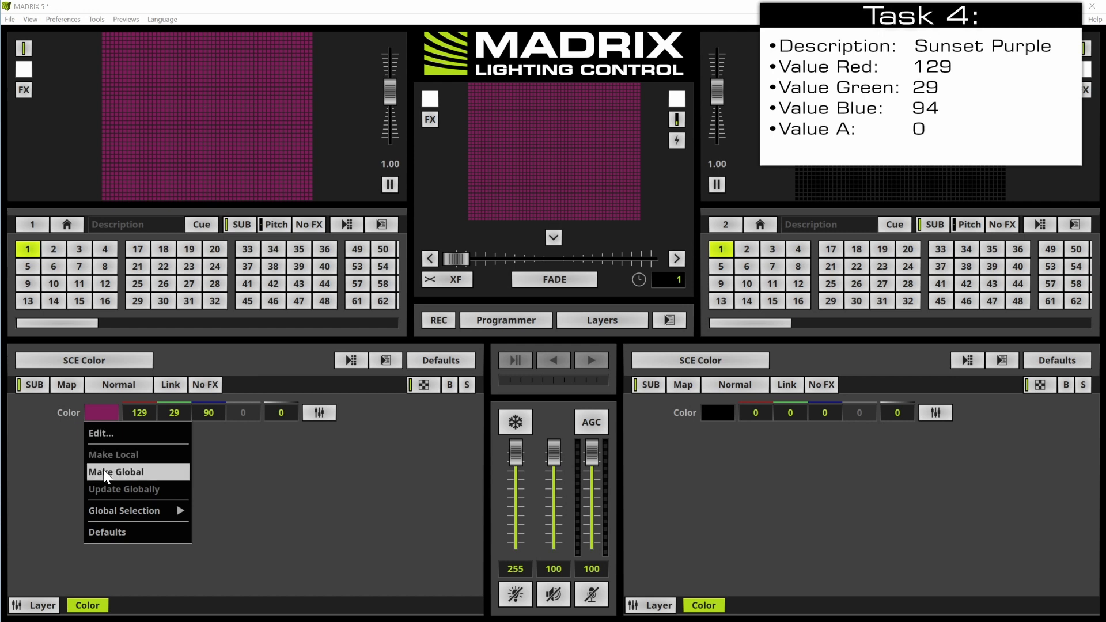
left_click(116, 471)
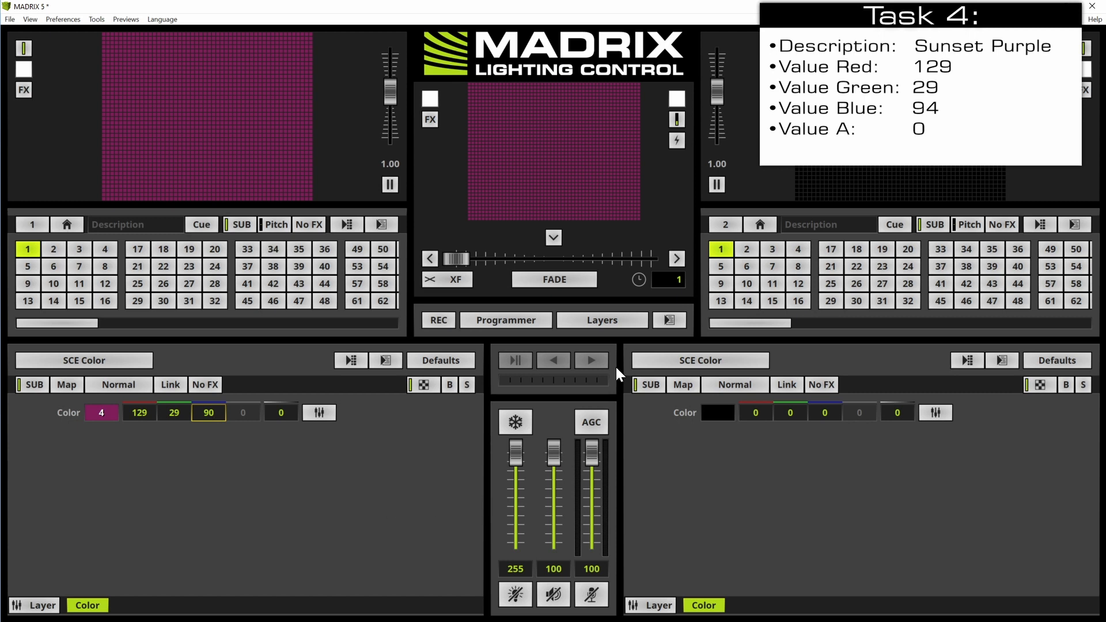
Return to the Colors view and describe global color 4 as 'Sunset'
left_click(601, 320)
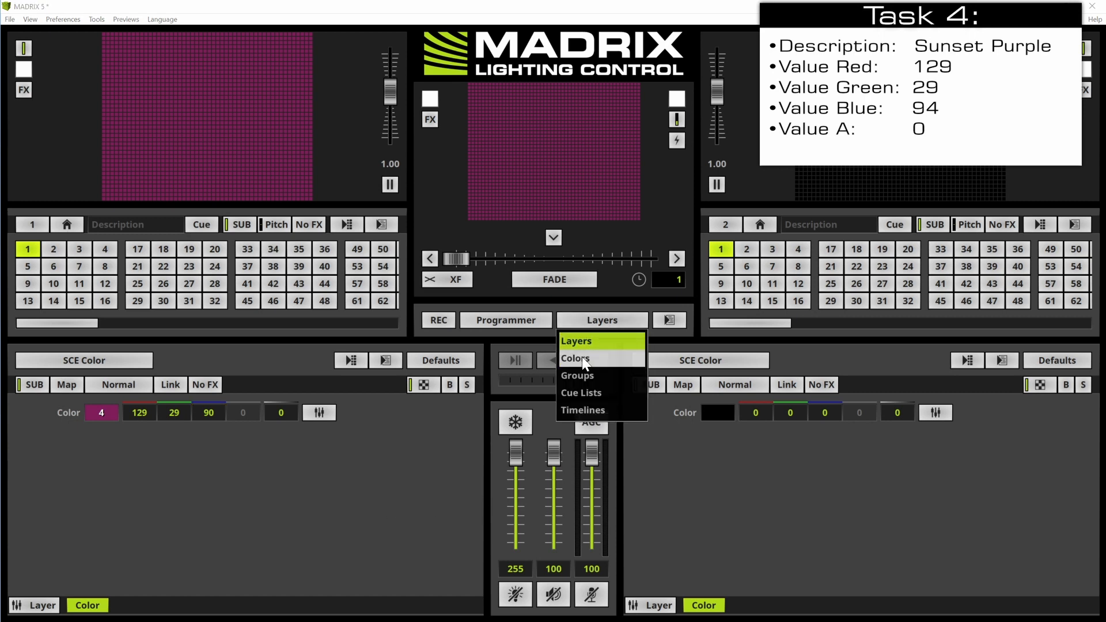
left_click(576, 358)
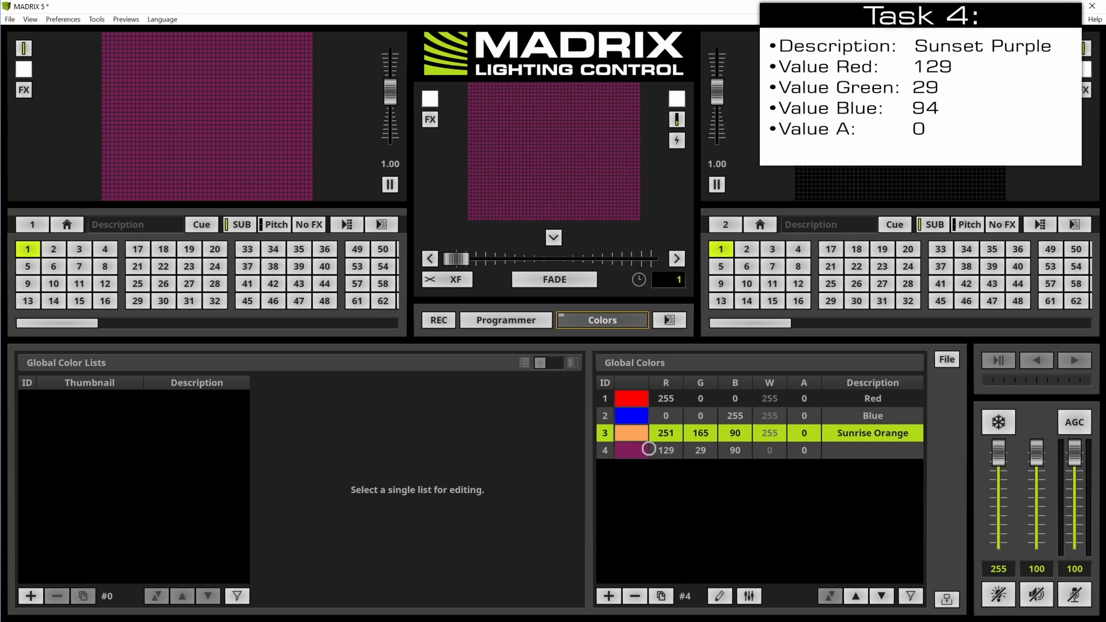
mouse_move(647, 475)
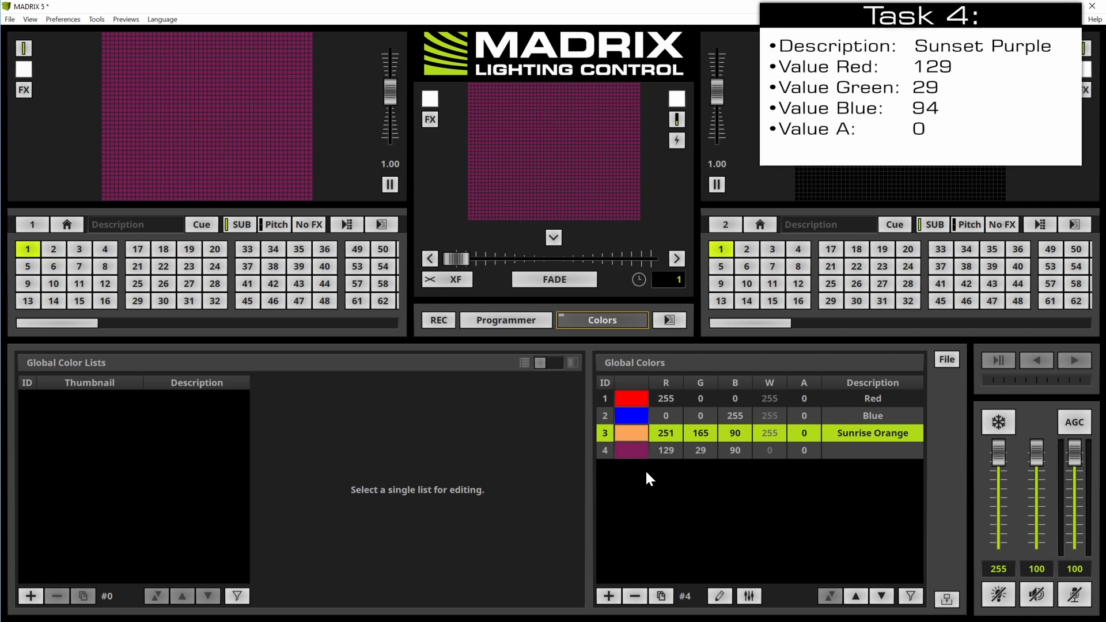
mouse_move(845, 479)
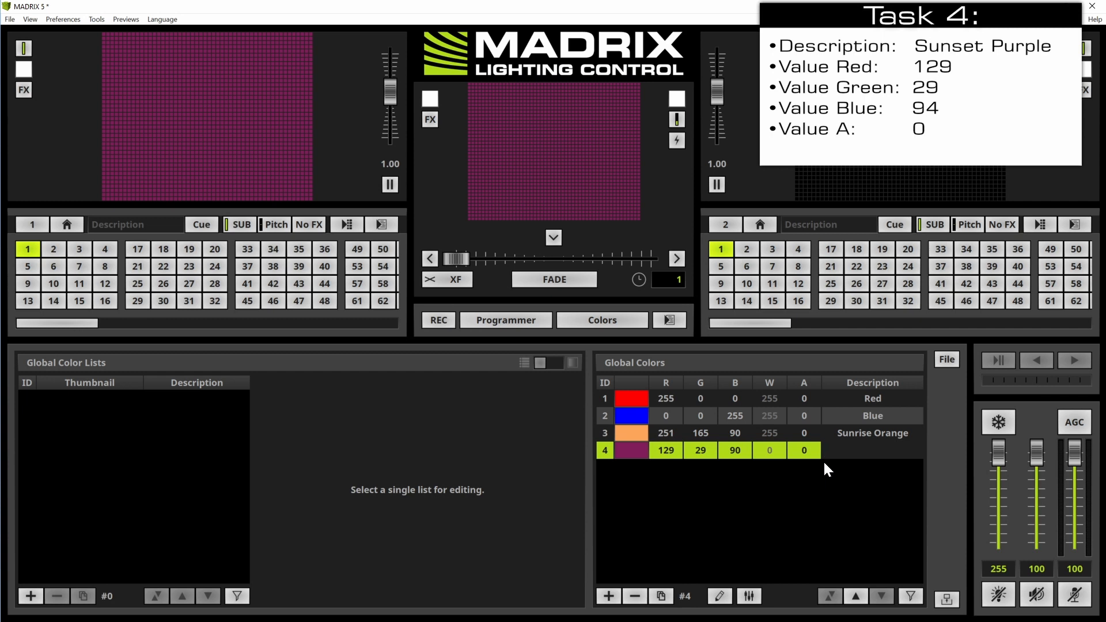
type("Sunset")
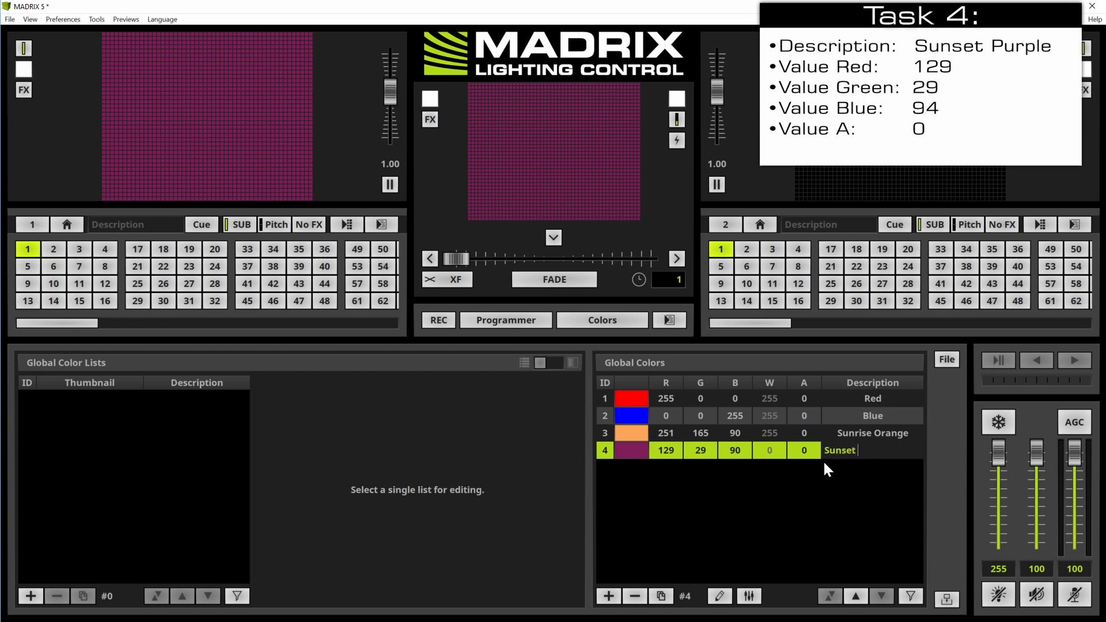